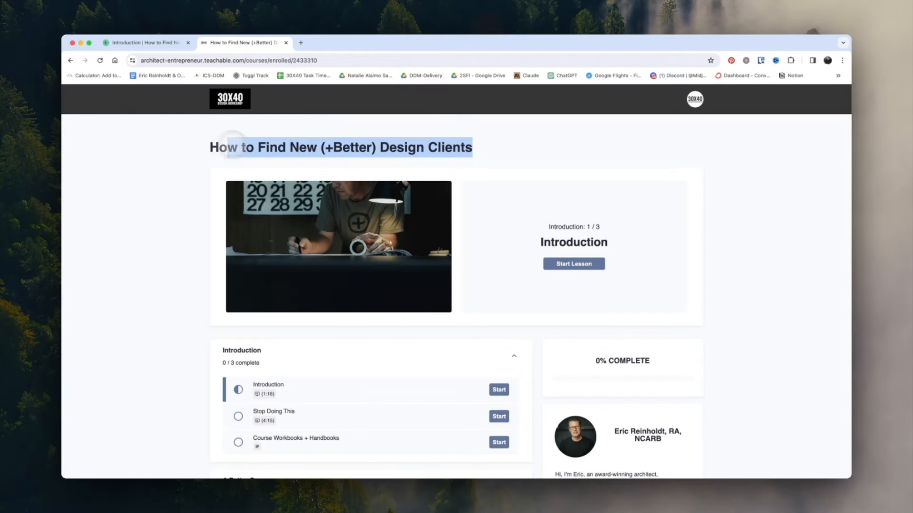
# Open the 'Positioning Exercise + Example' lesson and view its positioning diagram with the Uncharted Design Co. example
pyautogui.scroll(-3)
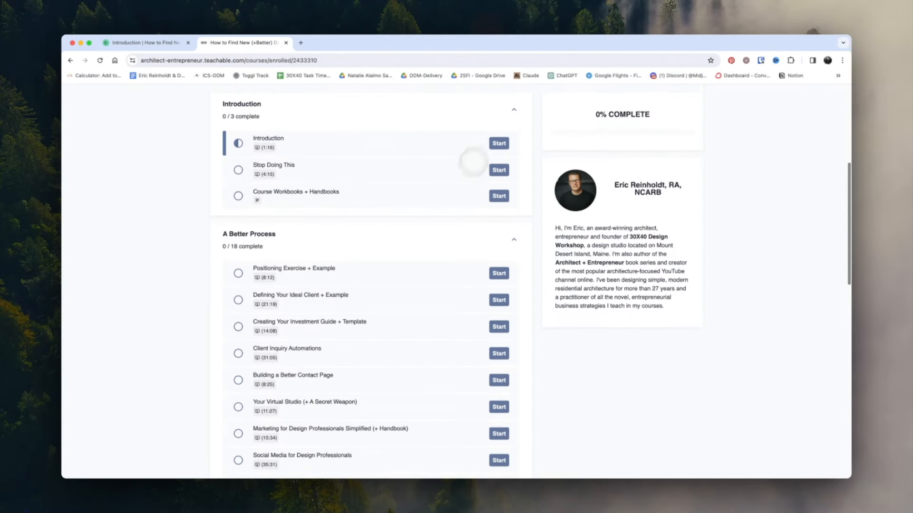
pyautogui.click(498, 273)
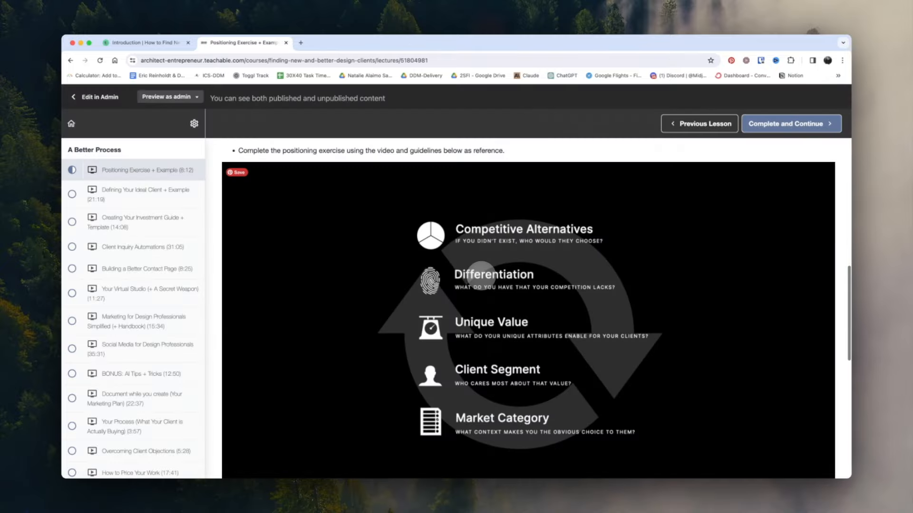
pyautogui.scroll(-3)
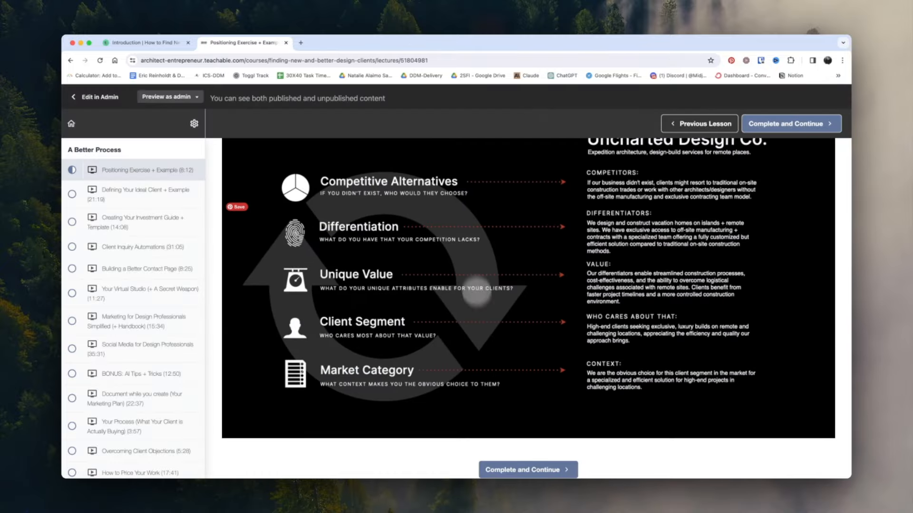